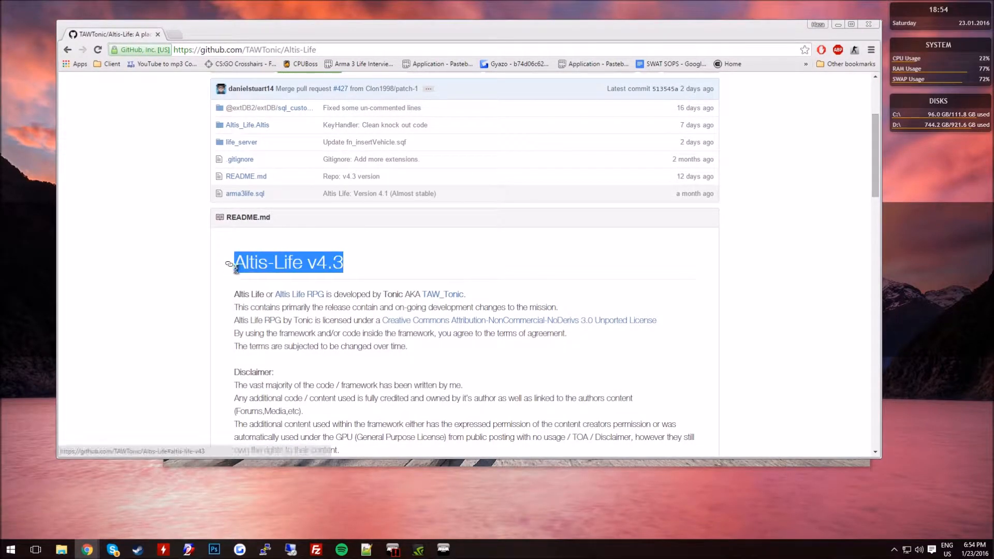
- Minimize the Altis-Life GitHub page in Chrome and the Arma 3 window to reach the desktop
{"action": "left_click", "coordinate": [436, 255]}
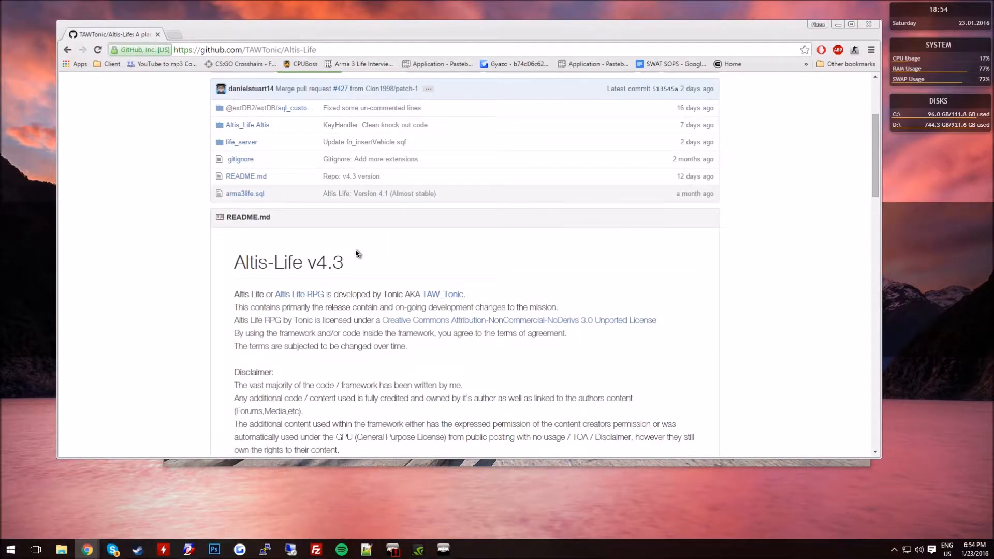
{"action": "mouse_move", "coordinate": [231, 264]}
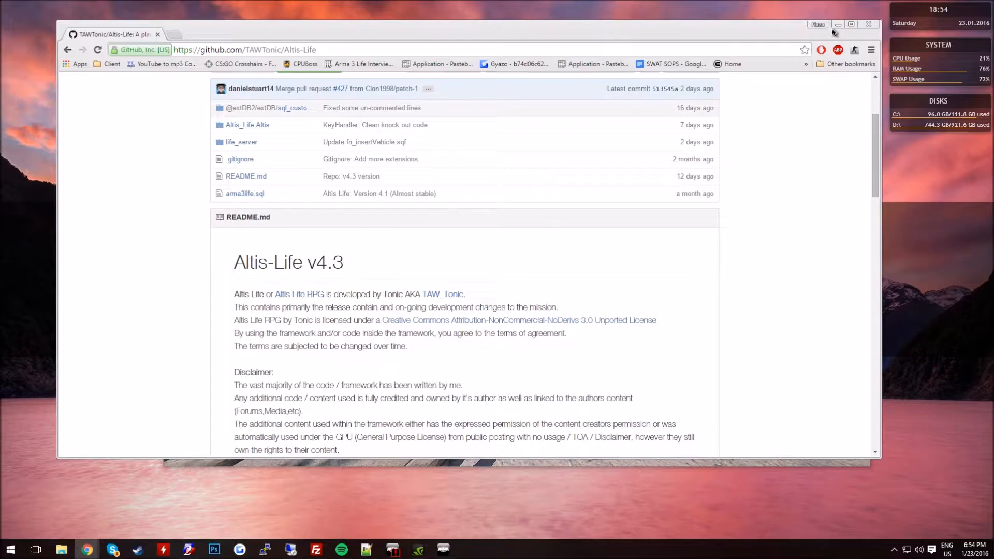
{"action": "double_click", "coordinate": [288, 262]}
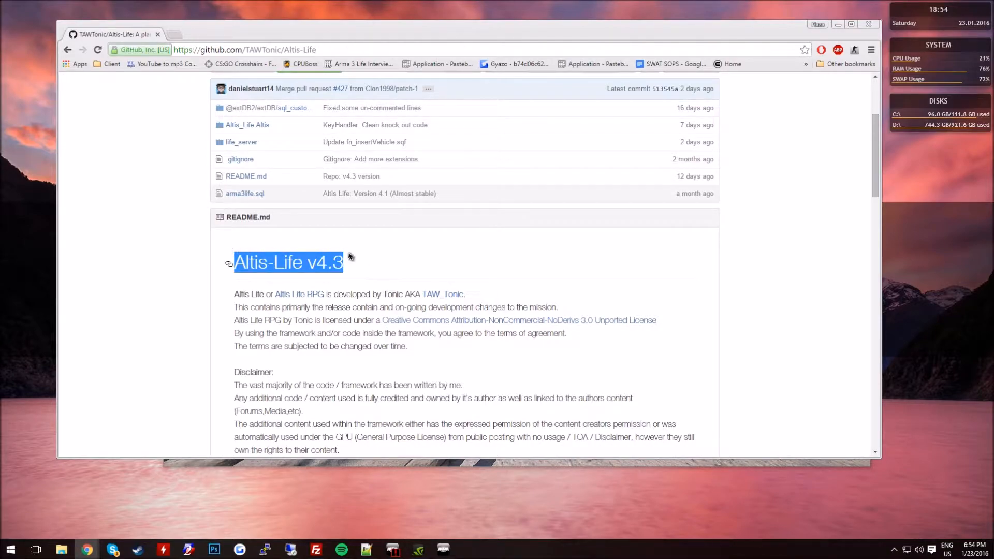
{"action": "left_click", "coordinate": [441, 549]}
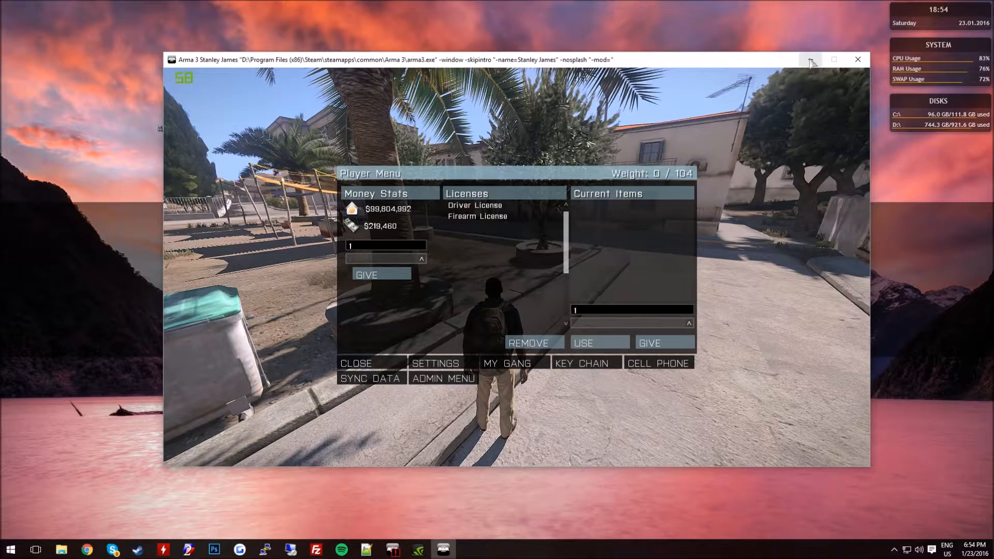
{"action": "left_click", "coordinate": [857, 60]}
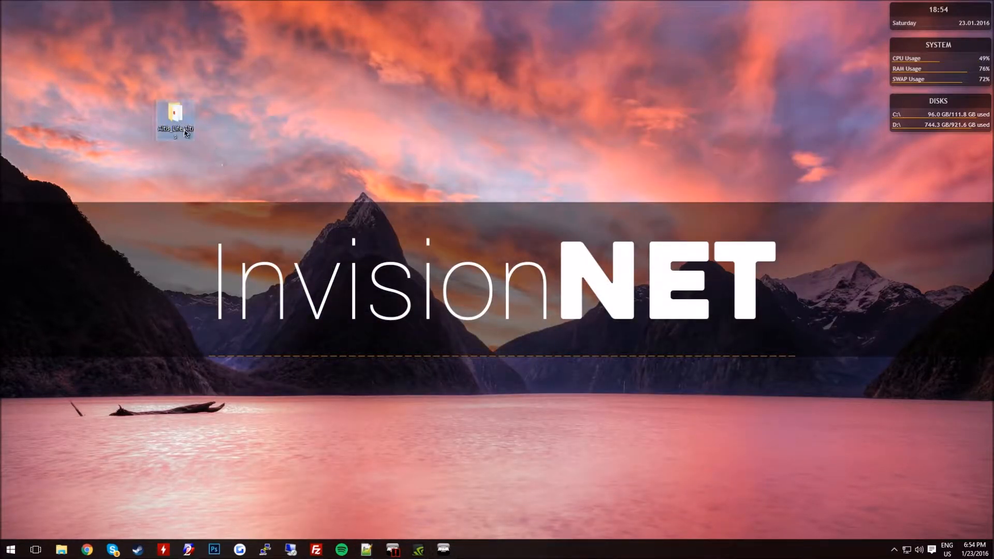
- Browse into Altis_Life.Altis > dialog and open player_inv.hpp in the editor
{"action": "double_click", "coordinate": [176, 112]}
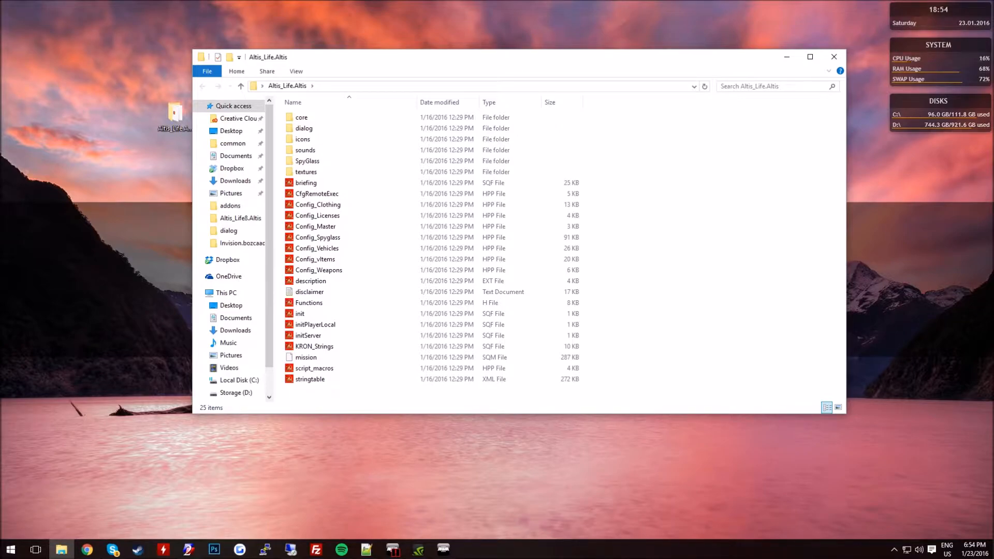
{"action": "mouse_move", "coordinate": [306, 136]}
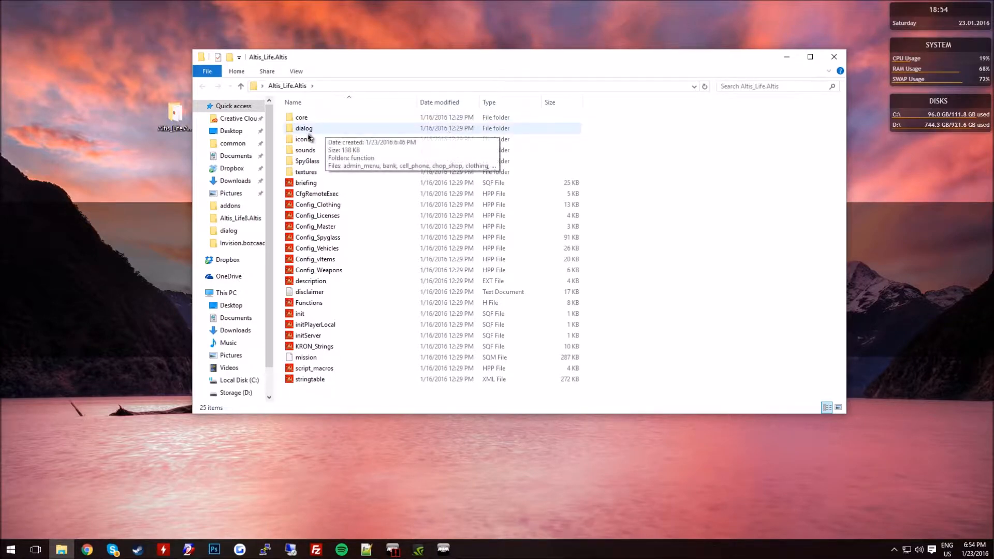
{"action": "mouse_move", "coordinate": [321, 132]}
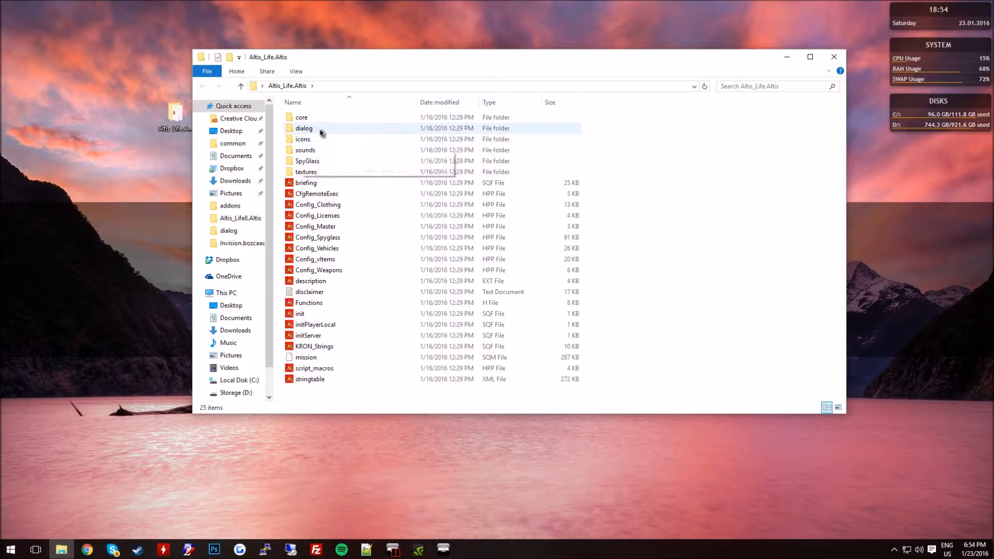
{"action": "mouse_move", "coordinate": [313, 138]}
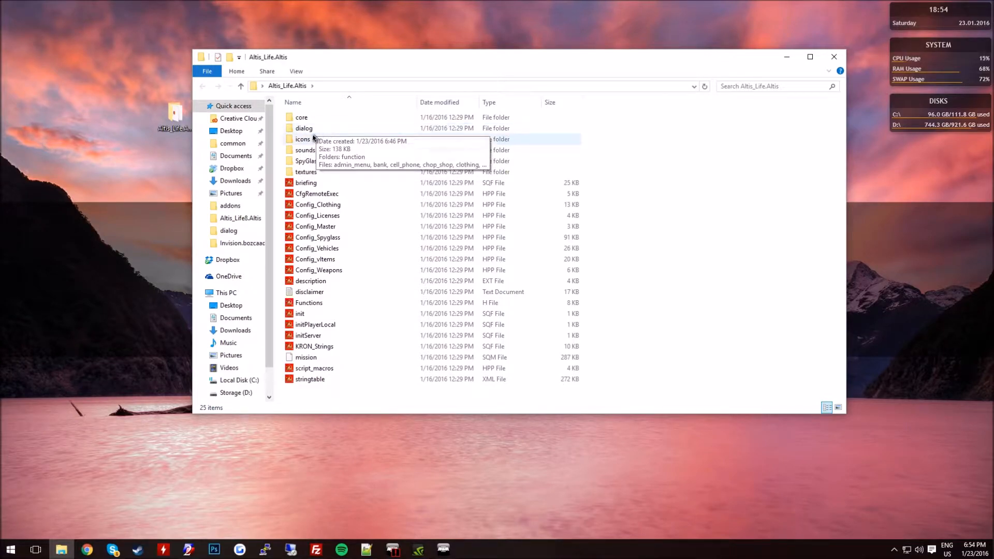
{"action": "double_click", "coordinate": [302, 129]}
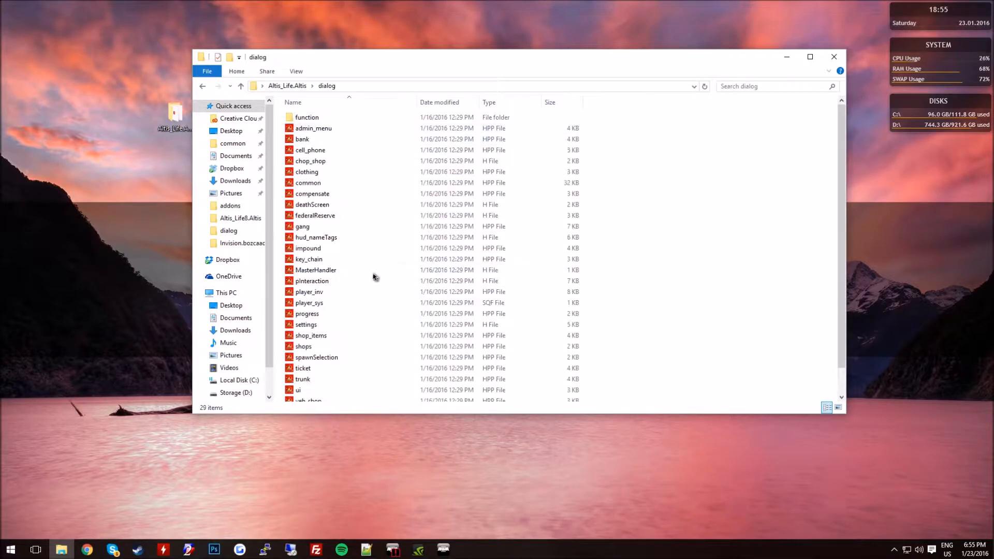
{"action": "mouse_move", "coordinate": [323, 298]}
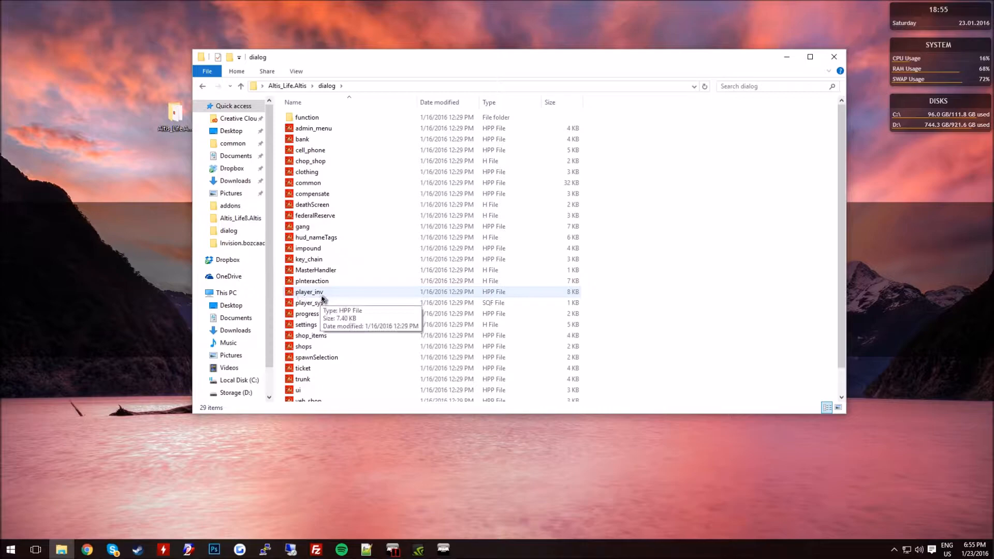
{"action": "left_click", "coordinate": [308, 292]}
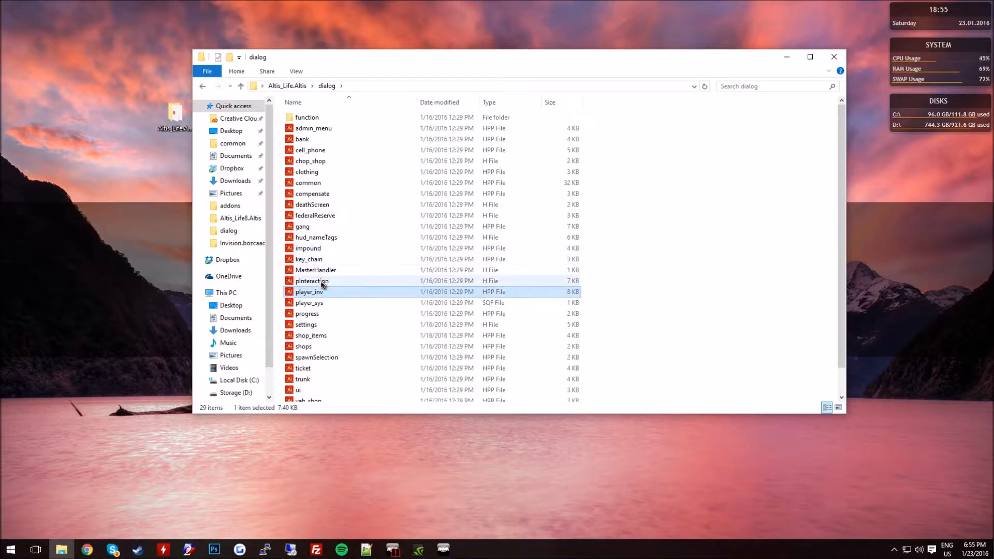
{"action": "double_click", "coordinate": [310, 292]}
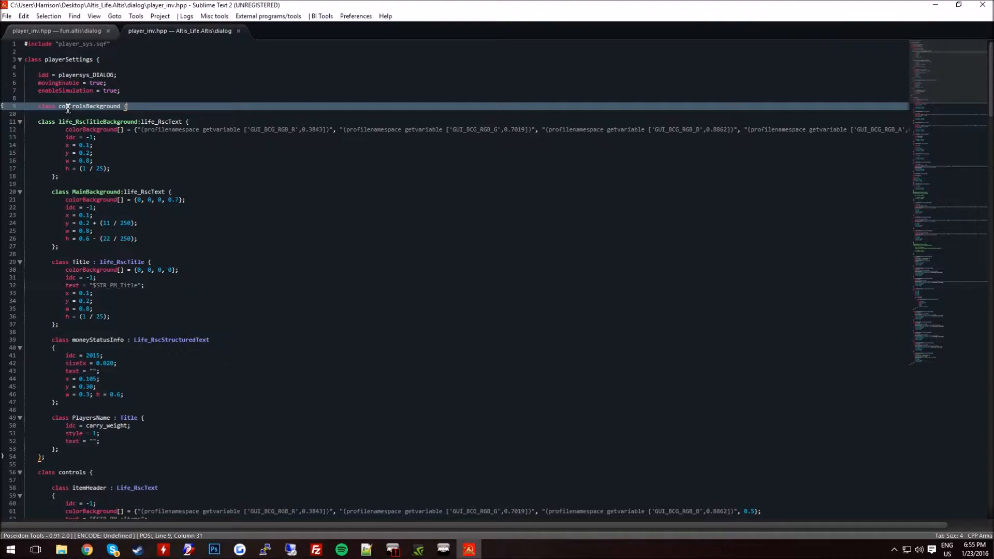
{"action": "mouse_move", "coordinate": [321, 101]}
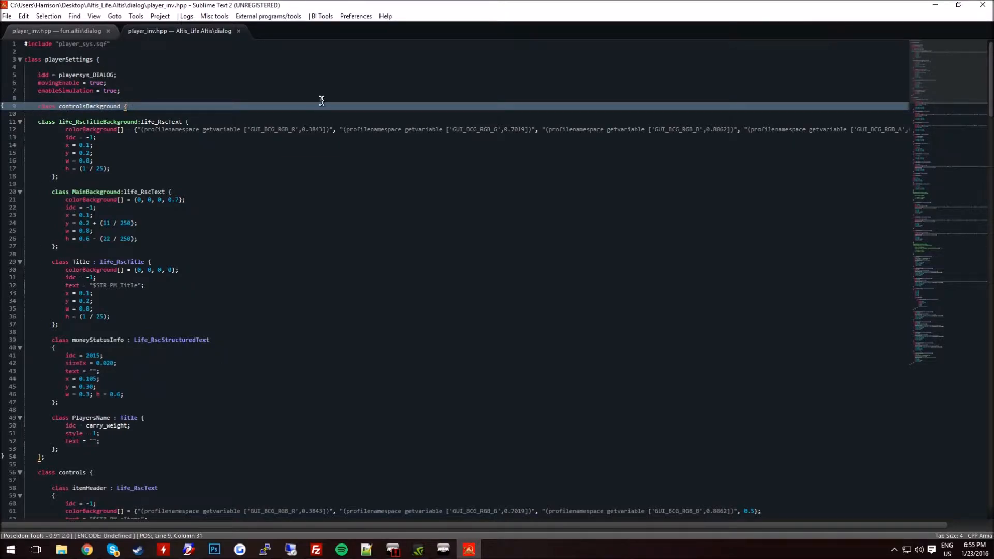
- Declare class InvTablet : Life_RscPicture inside controlsBackground of player_inv.hpp
{"action": "type", "text": "class"}
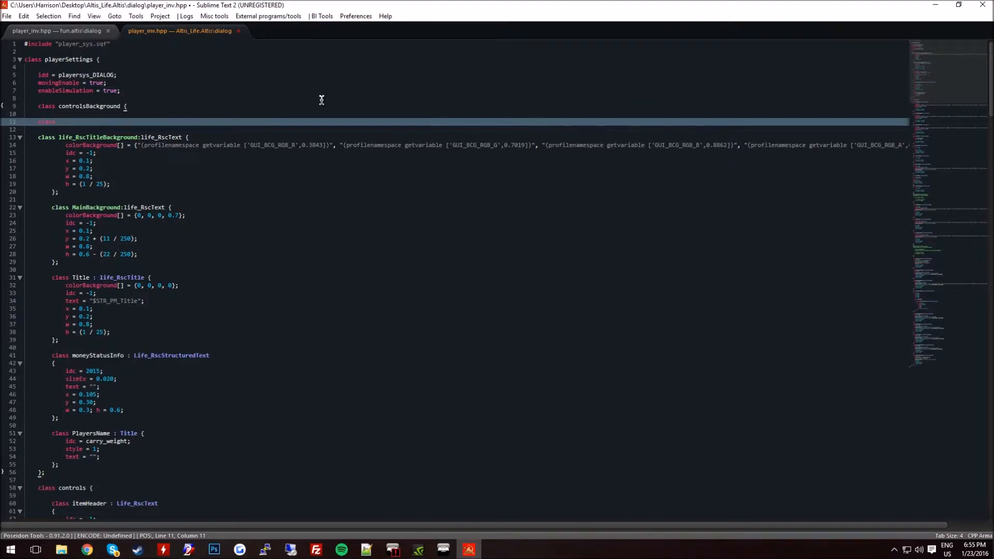
{"action": "type", "text": "InvTa"}
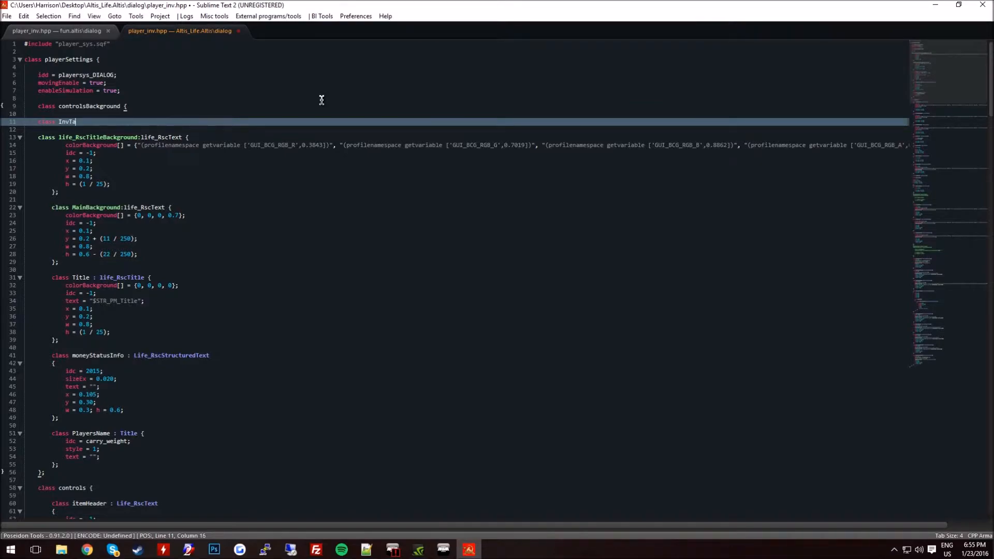
{"action": "type", "text": "blet"}
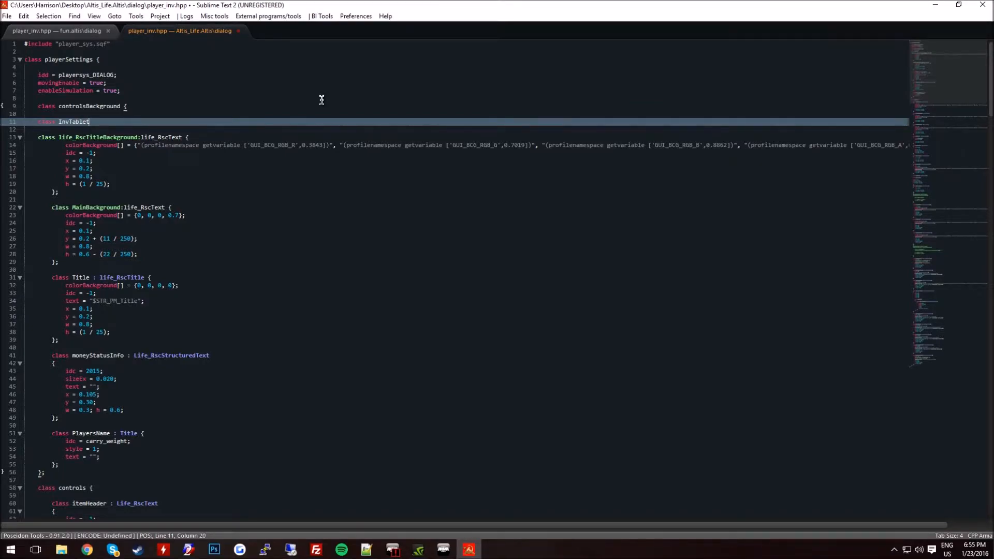
{"action": "type", "text": ":"}
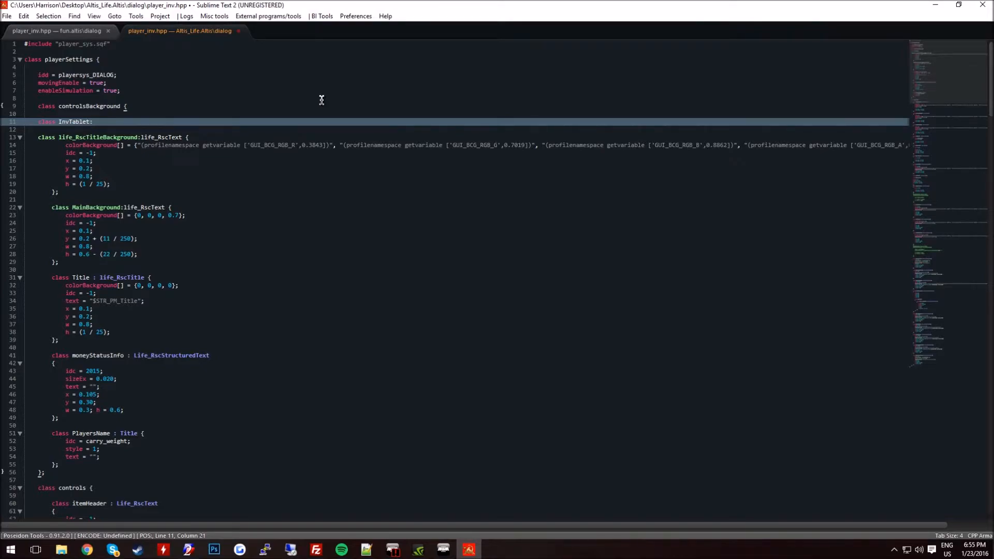
{"action": "type", "text": "lif"}
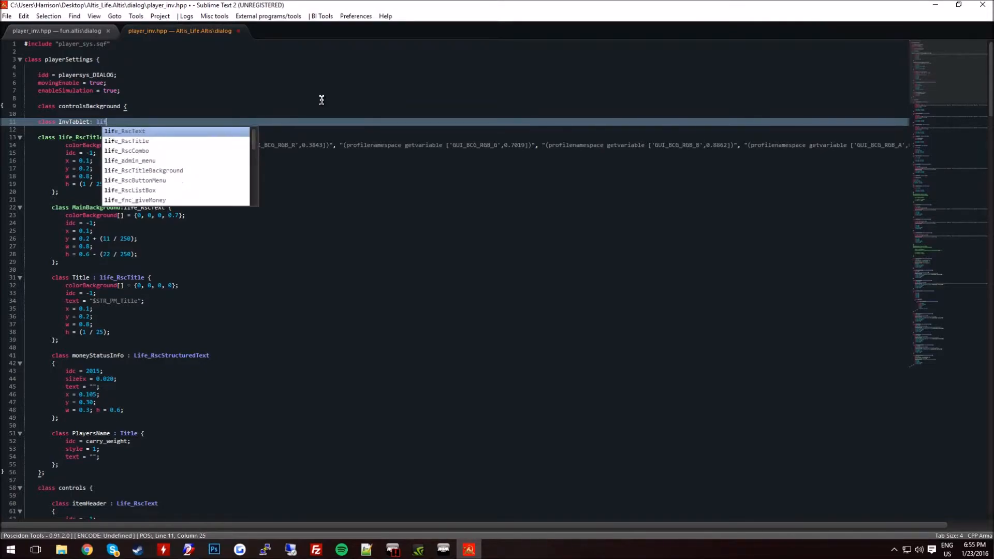
{"action": "type", "text": "e"}
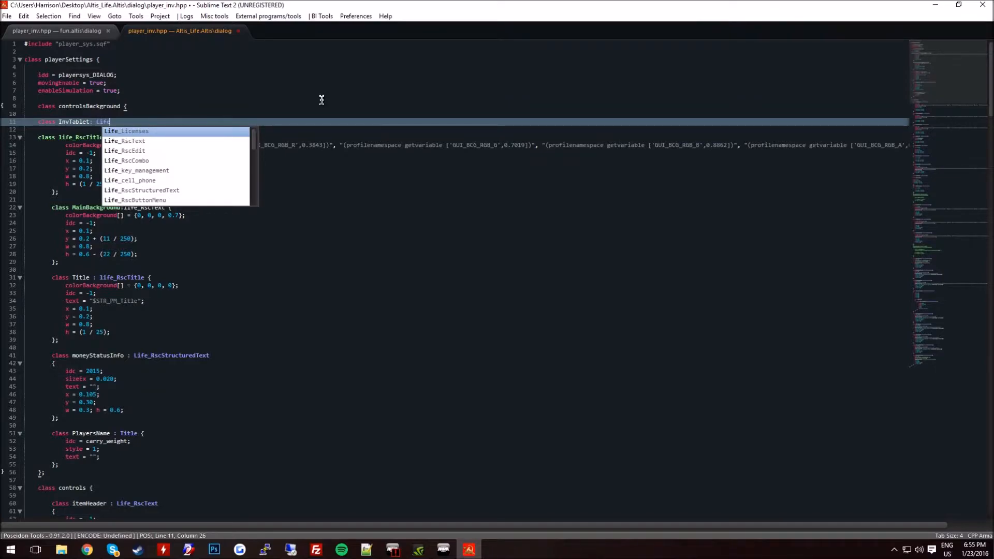
{"action": "type", "text": "Rs"}
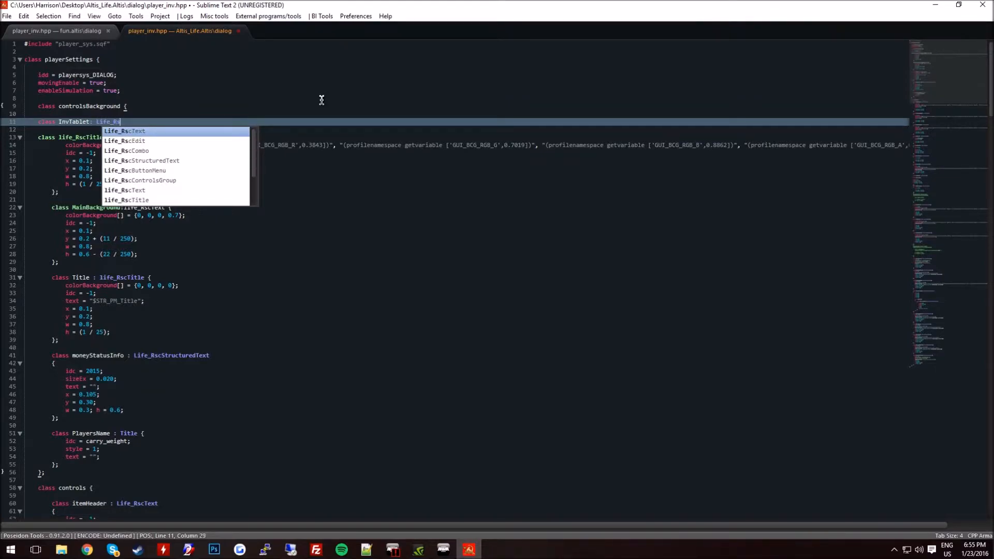
{"action": "type", "text": "Pict"}
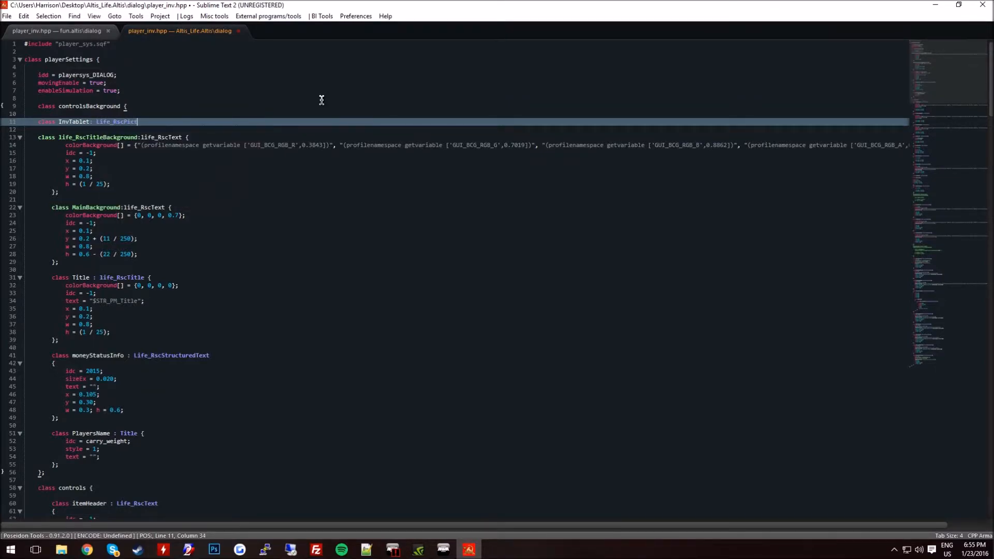
{"action": "type", "text": "ure"}
{"action": "type", "text": "{"}
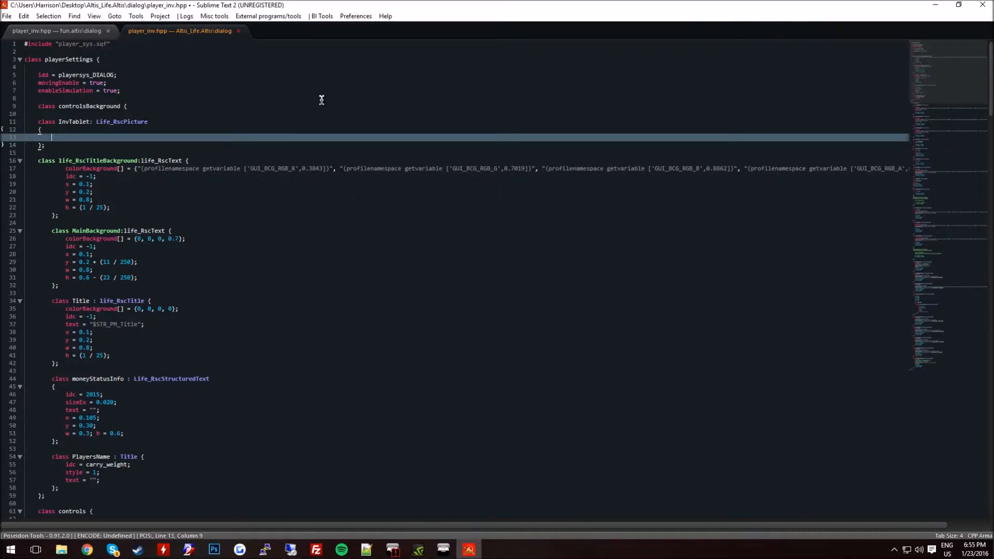
- Give InvTablet idc = 9090909 and text = "textures\menu.paa"
{"action": "type", "text": "idc ="}
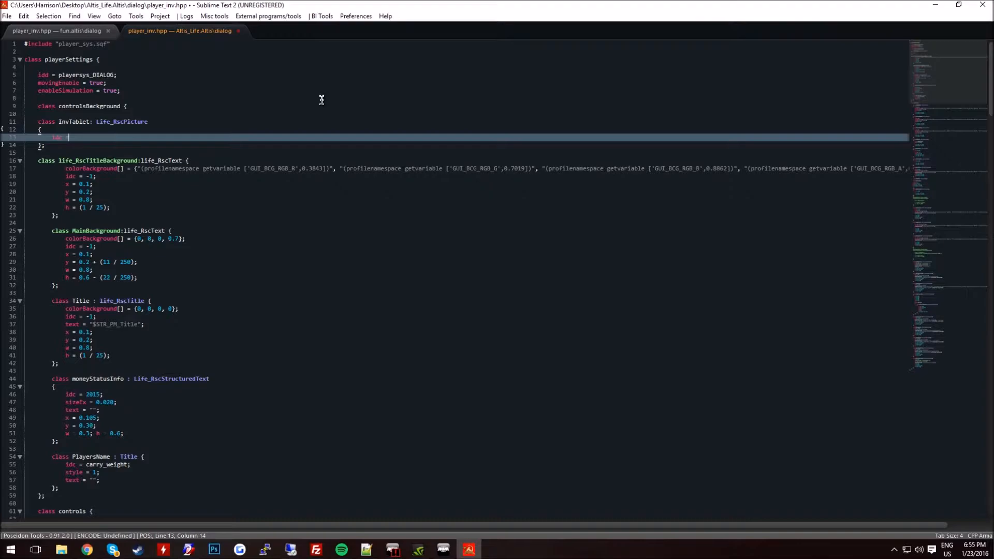
{"action": "type", "text": "900"}
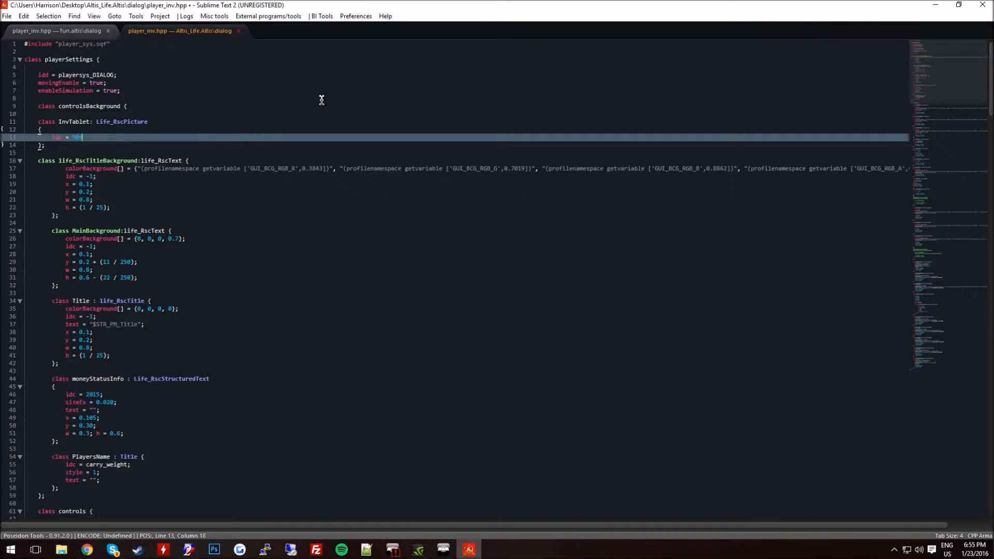
{"action": "type", "text": "90909;"}
{"action": "type", "text": "text ="}
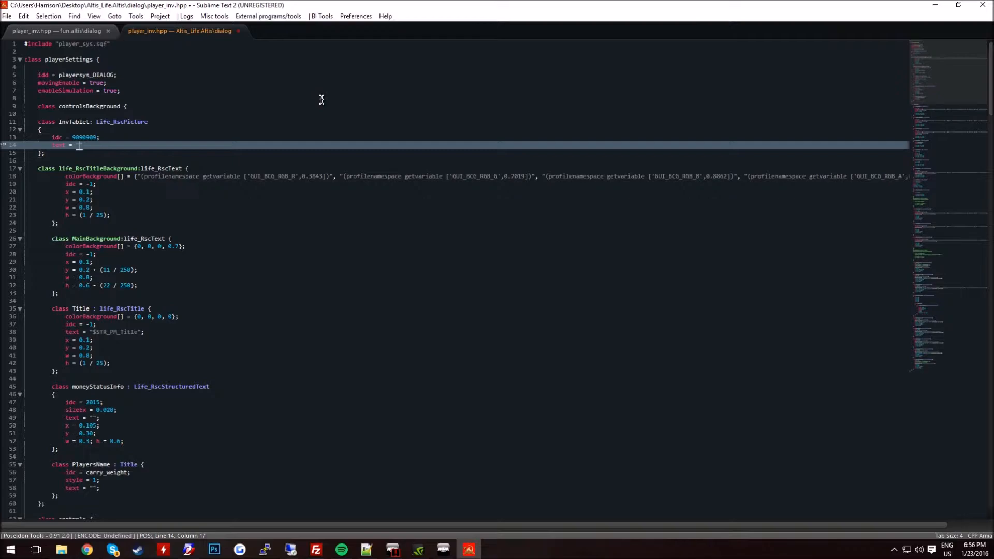
{"action": "type", "text": "\"\""}
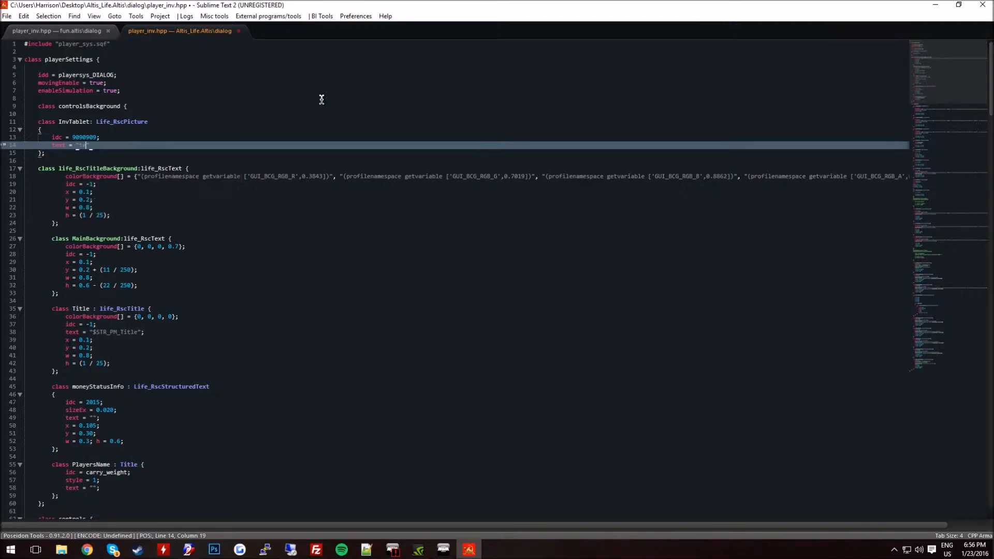
{"action": "type", "text": "extures"}
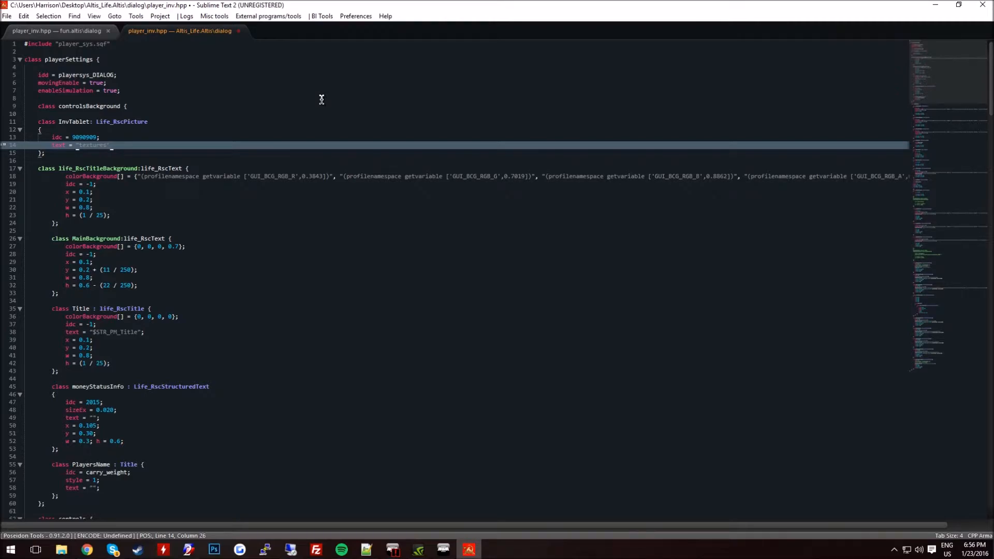
{"action": "type", "text": "menu.paa"}
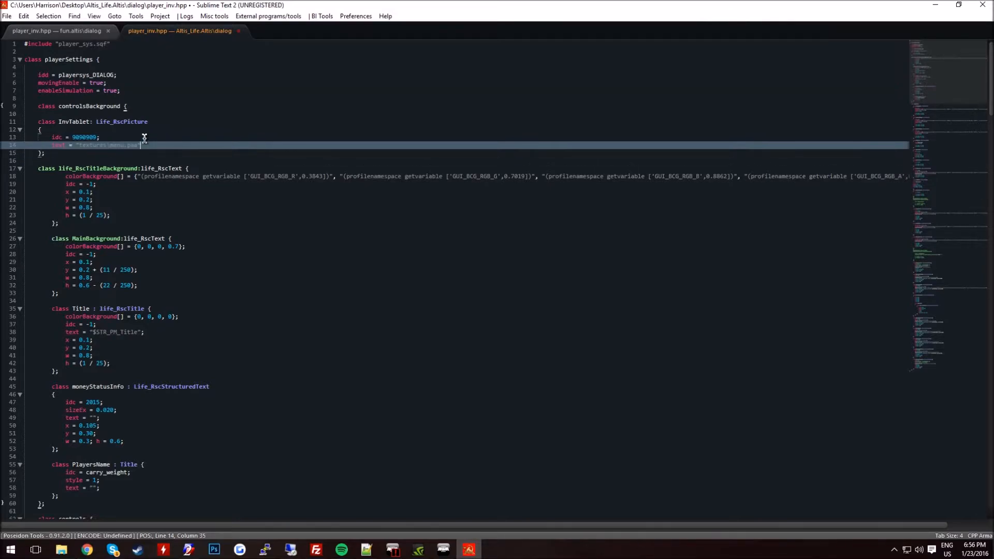
{"action": "key", "text": "Enter"}
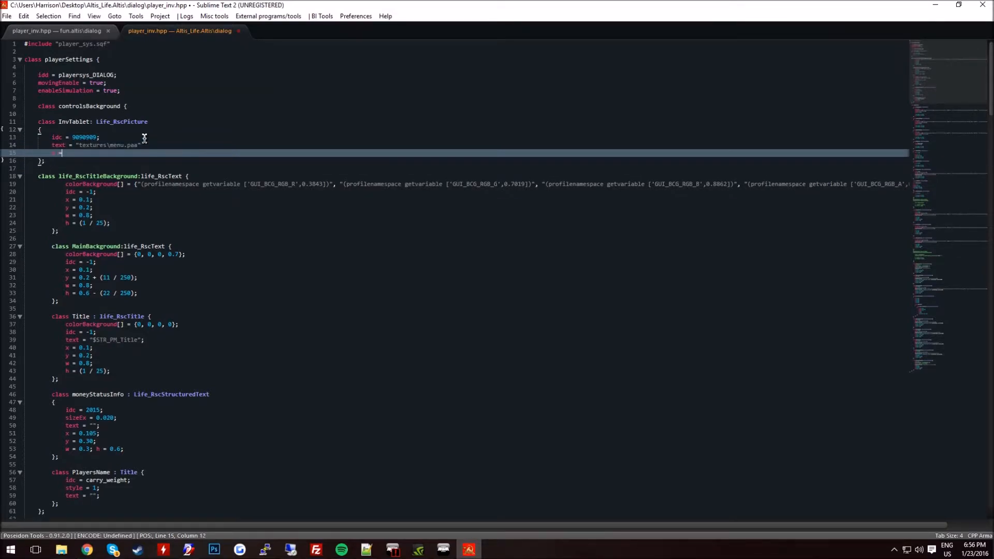
- Add the placement values x = 0, y = -0.12, w = 1, h = 1.25 to InvTablet
{"action": "type", "text": "x = 0;"}
{"action": "type", "text": "y = -0.12;"}
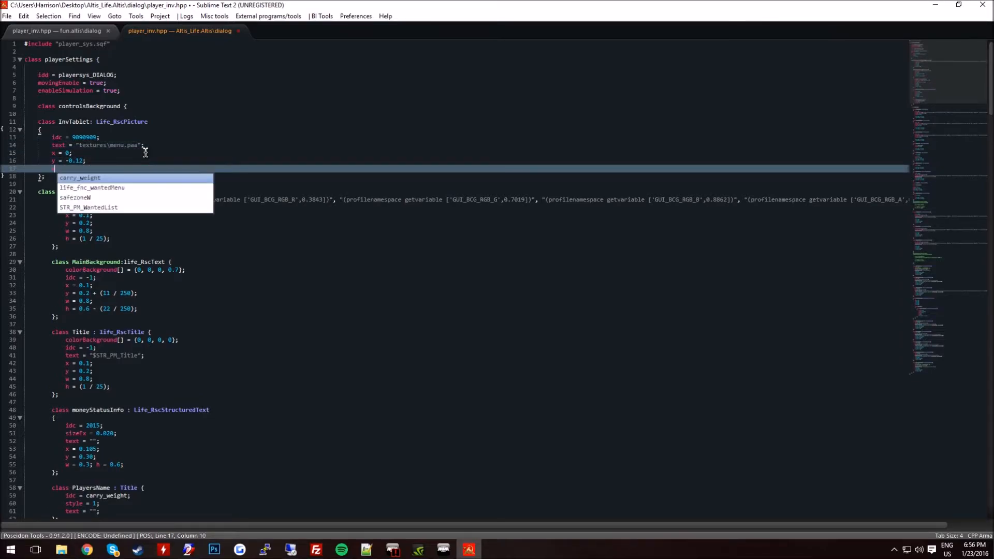
{"action": "type", "text": "w = 1;"}
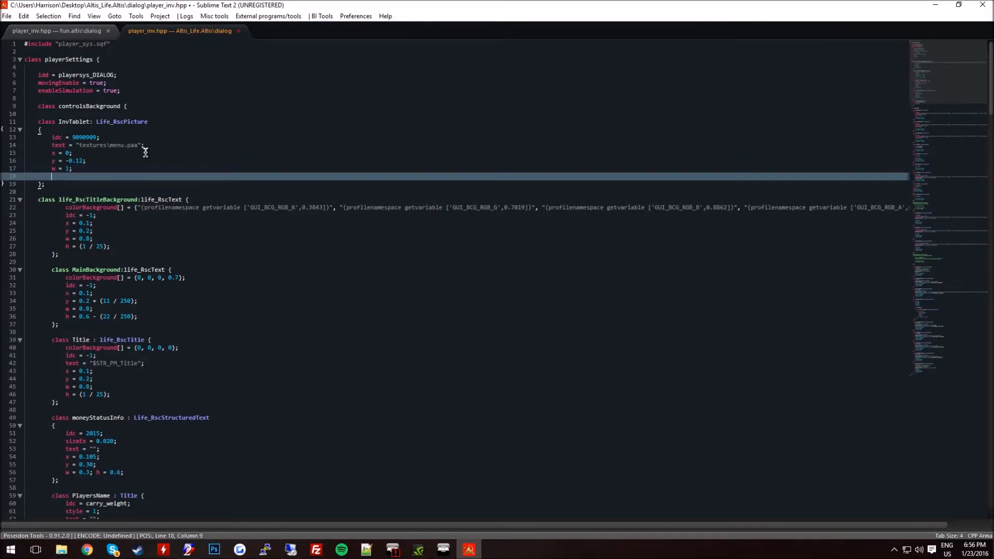
{"action": "type", "text": "h = 1.28;"}
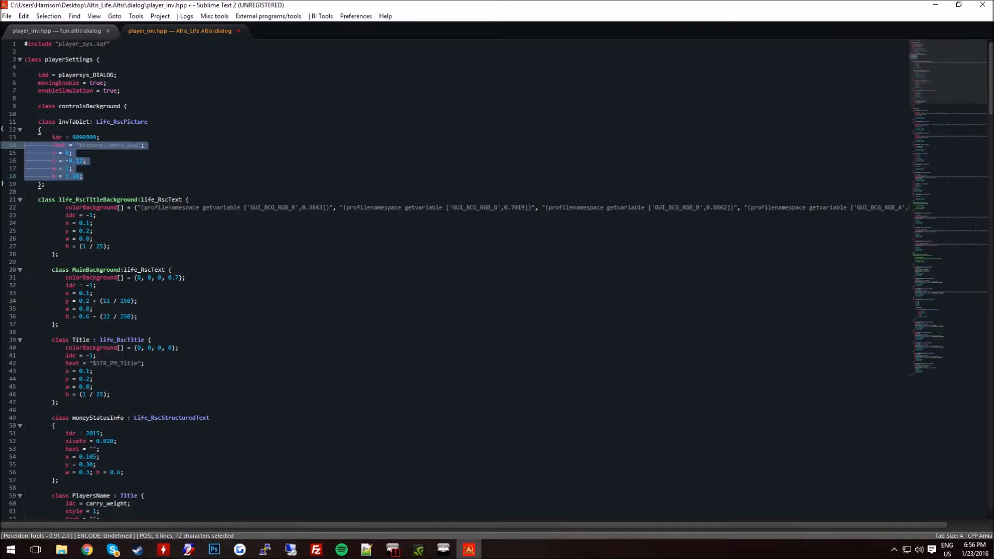
- Deselect the new lines and browse File Explorer to the Altis_Life.Altis textures folder
{"action": "left_click", "coordinate": [144, 175]}
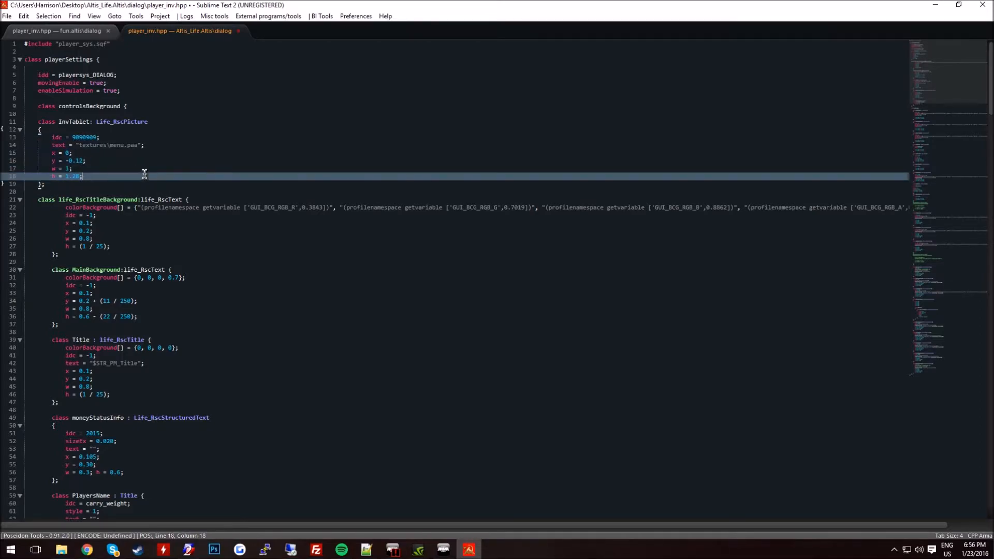
{"action": "left_click_drag", "start_coordinate": [144, 145], "coordinate": [74, 176]}
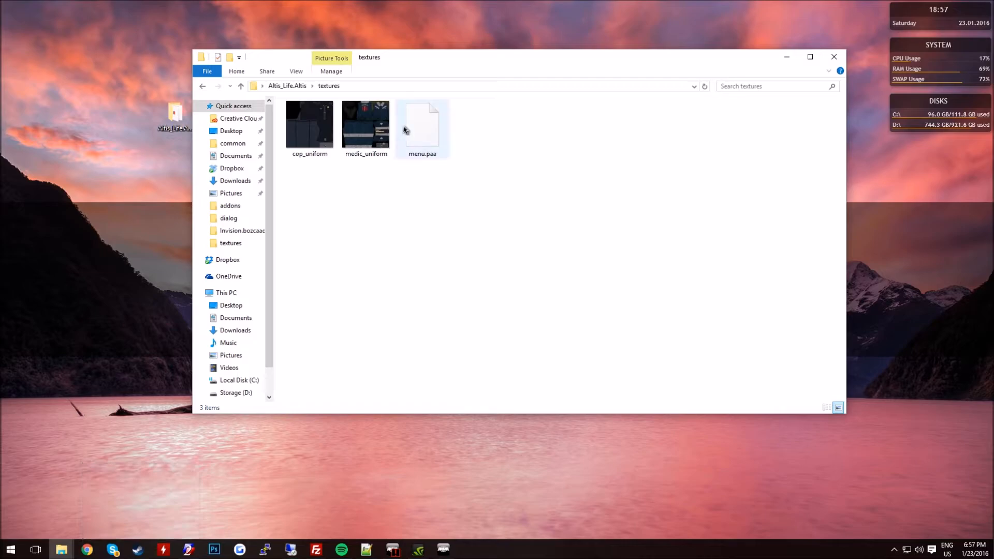
- Preview menu.paa, the INVISION TABLET frame image, in Texture Viewer
{"action": "double_click", "coordinate": [423, 124]}
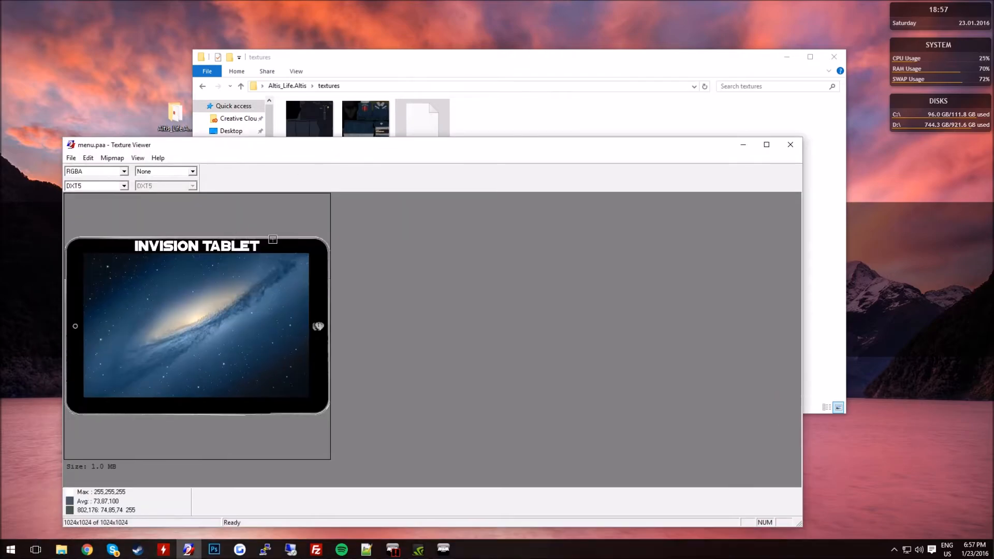
{"action": "mouse_move", "coordinate": [133, 242]}
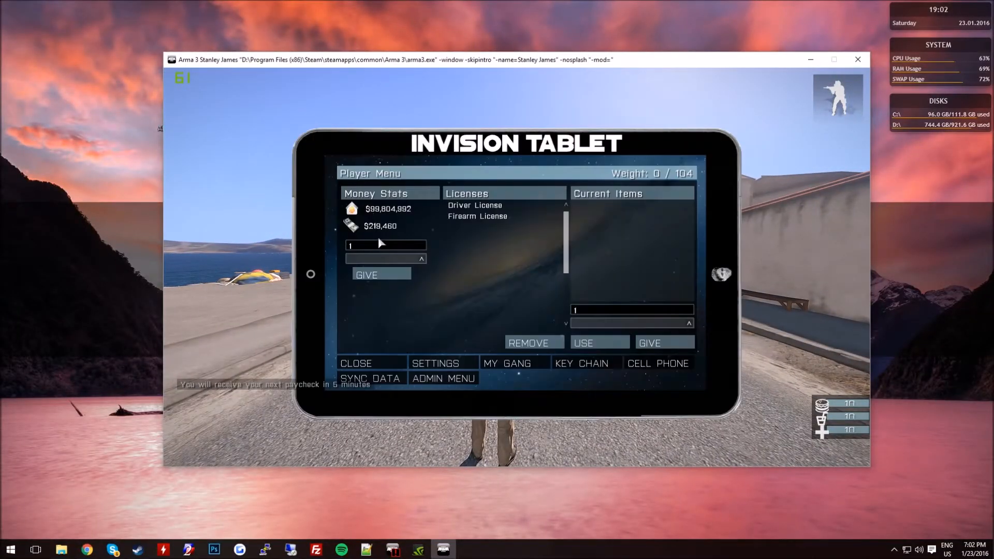
{"action": "mouse_move", "coordinate": [764, 221]}
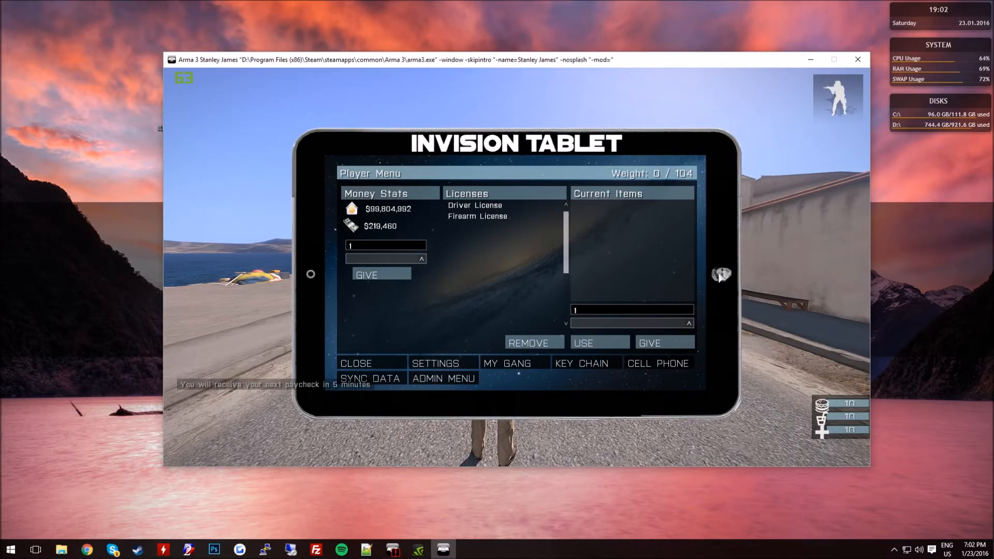
{"action": "mouse_move", "coordinate": [750, 286]}
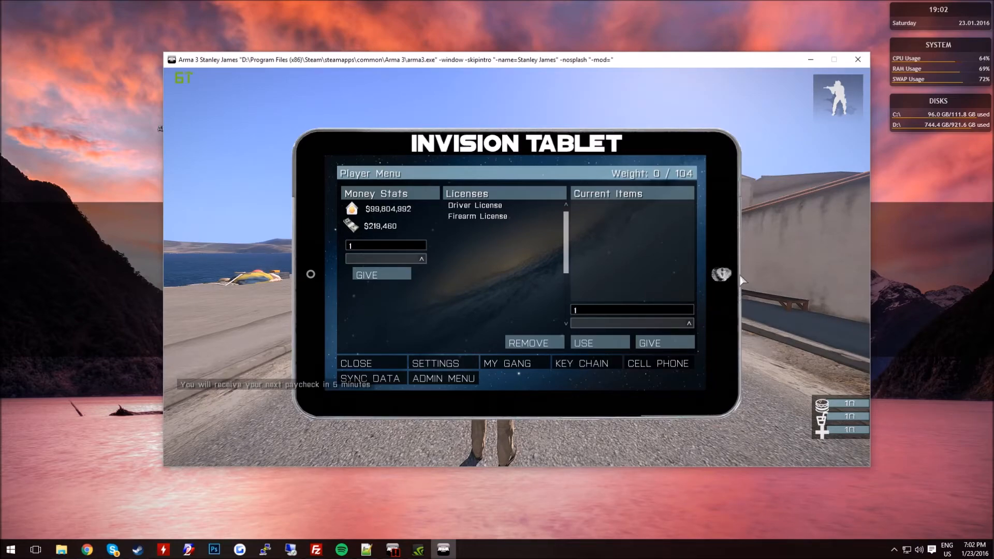
{"action": "mouse_move", "coordinate": [337, 149]}
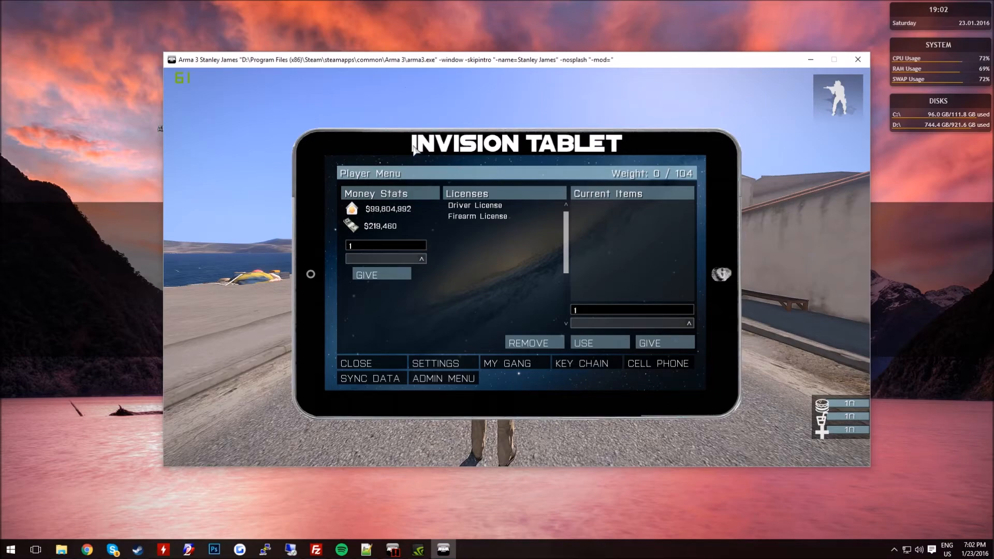
{"action": "mouse_move", "coordinate": [624, 151]}
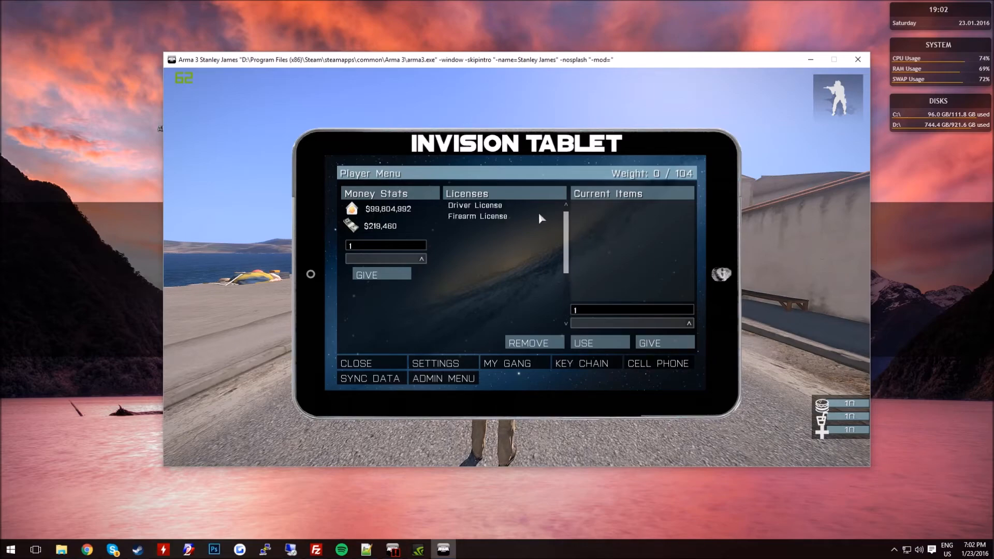
- From the tablet-framed player menu, visit the admin menu and debug, then close back to gameplay
{"action": "left_click", "coordinate": [443, 378]}
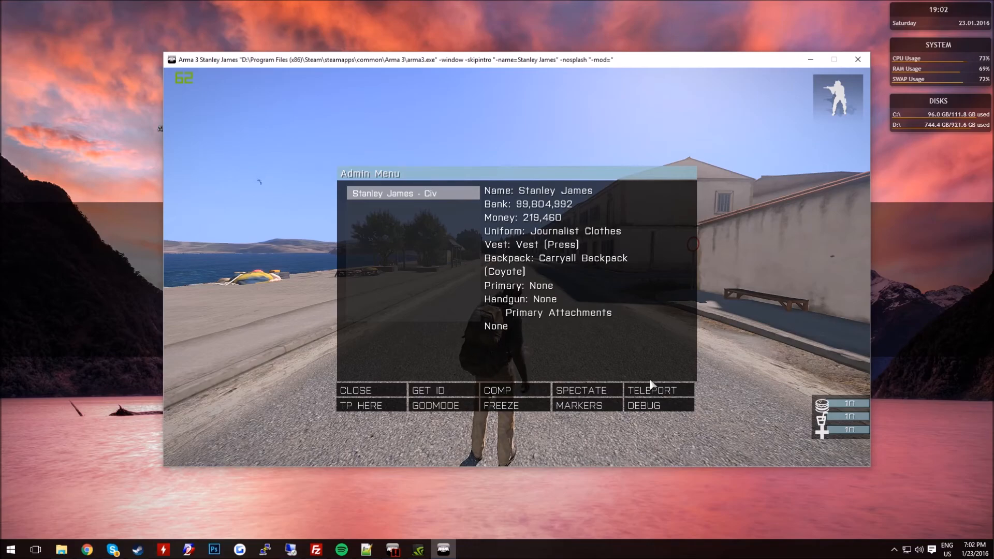
{"action": "left_click", "coordinate": [644, 405]}
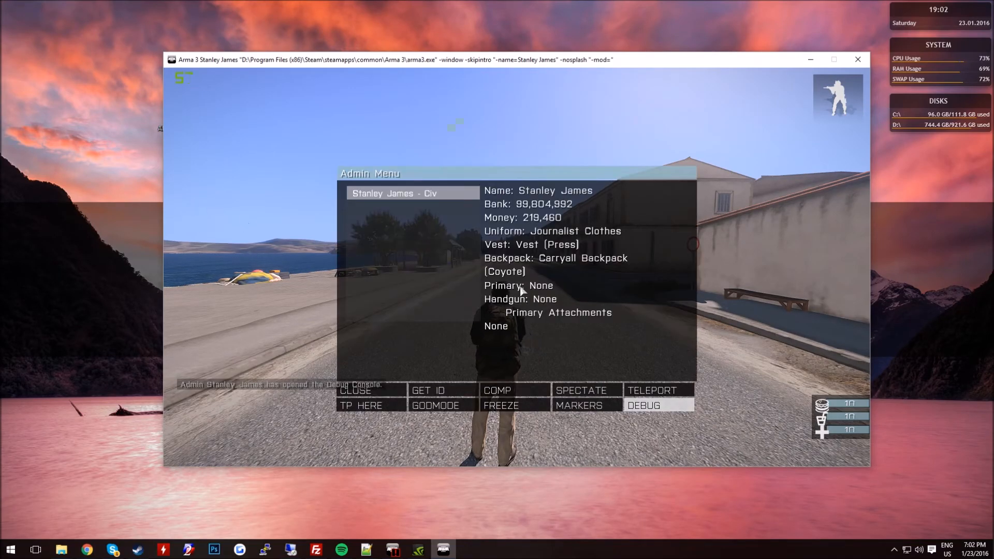
{"action": "left_click", "coordinate": [355, 392]}
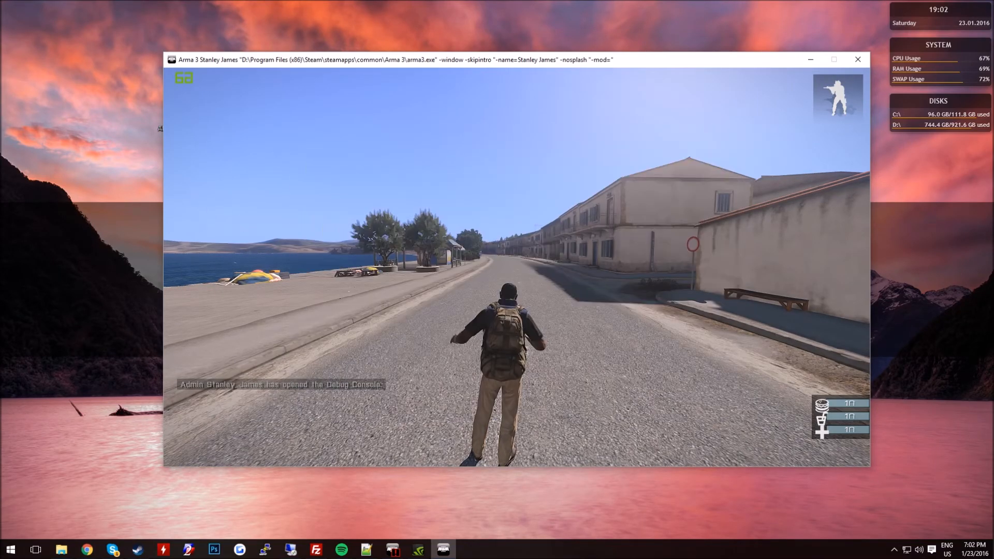